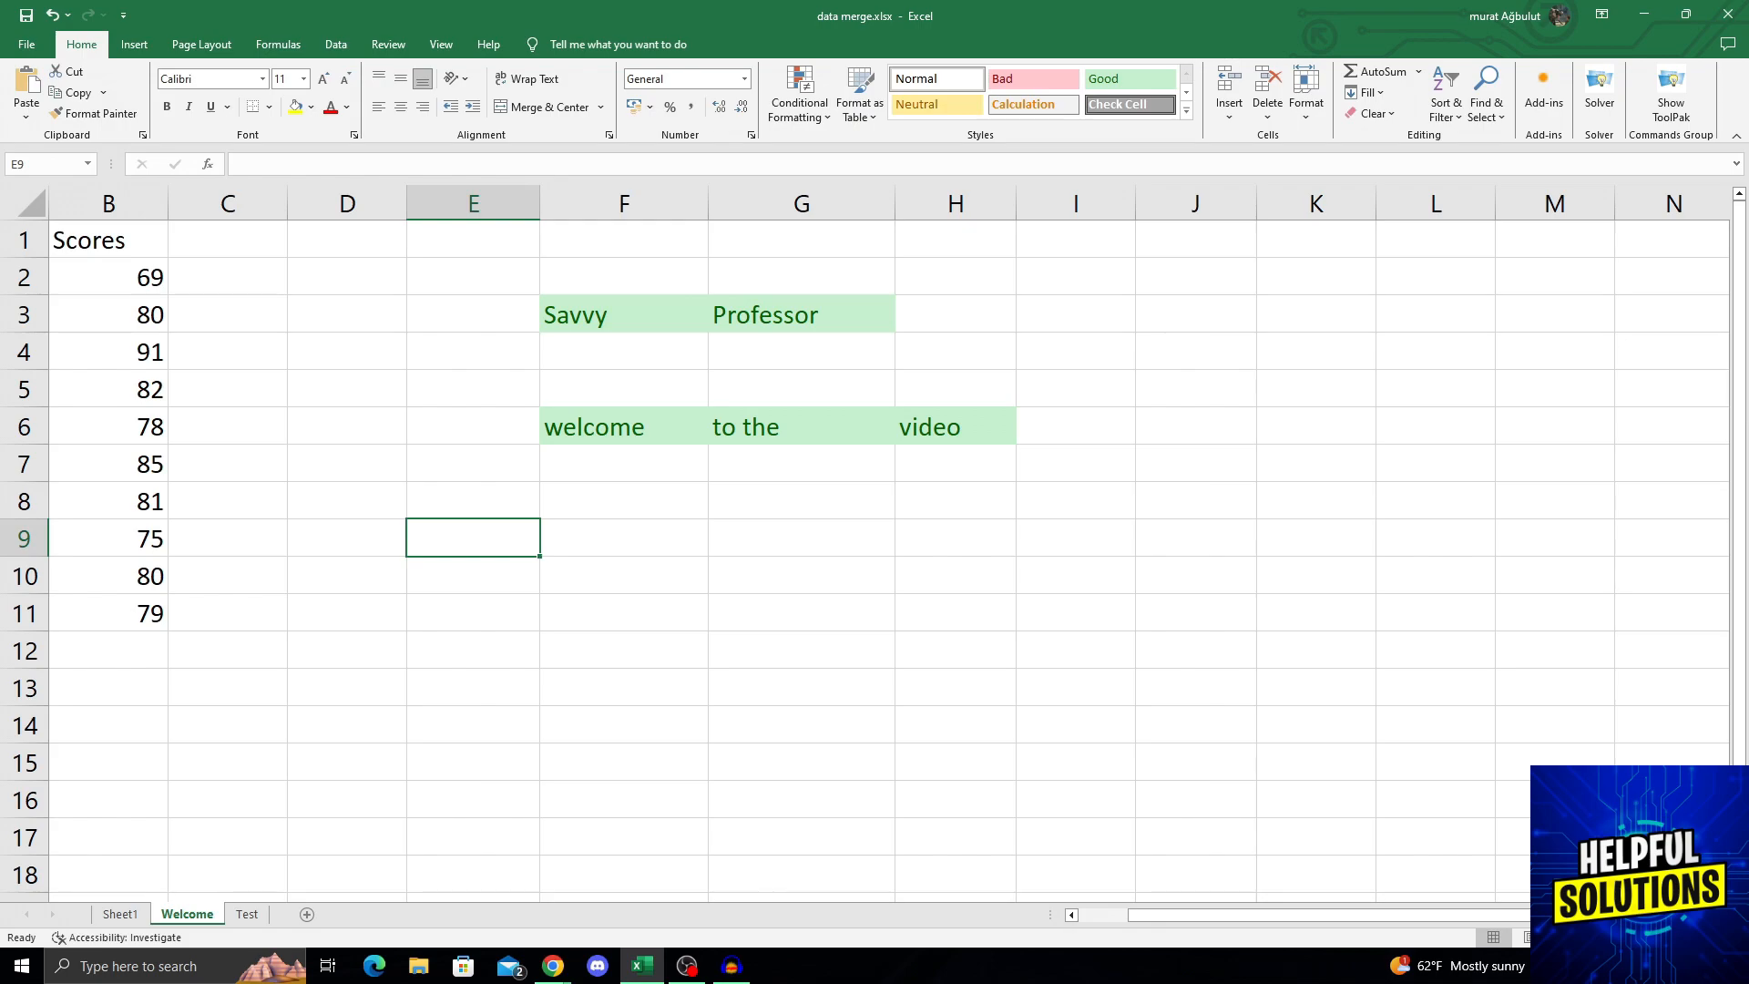
- Restore then re-maximize the Excel window and close the data merge workbook
{"action": "left_click", "coordinate": [1683, 15]}
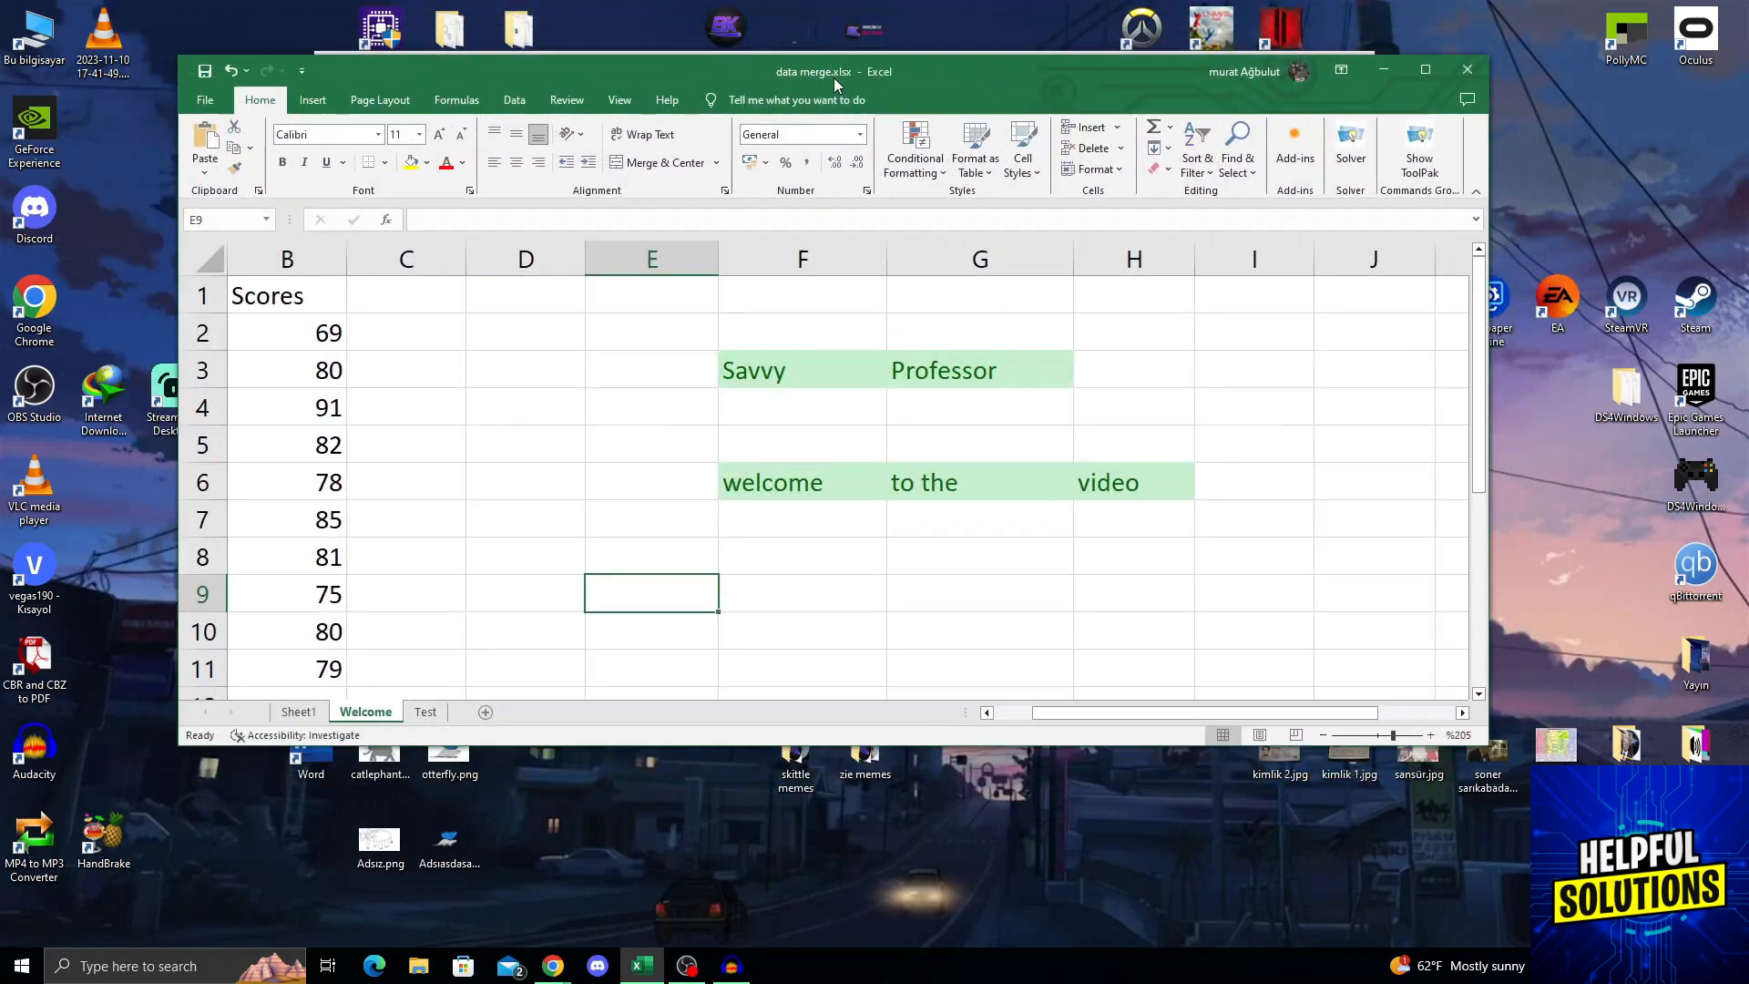
{"action": "left_click", "coordinate": [1424, 69]}
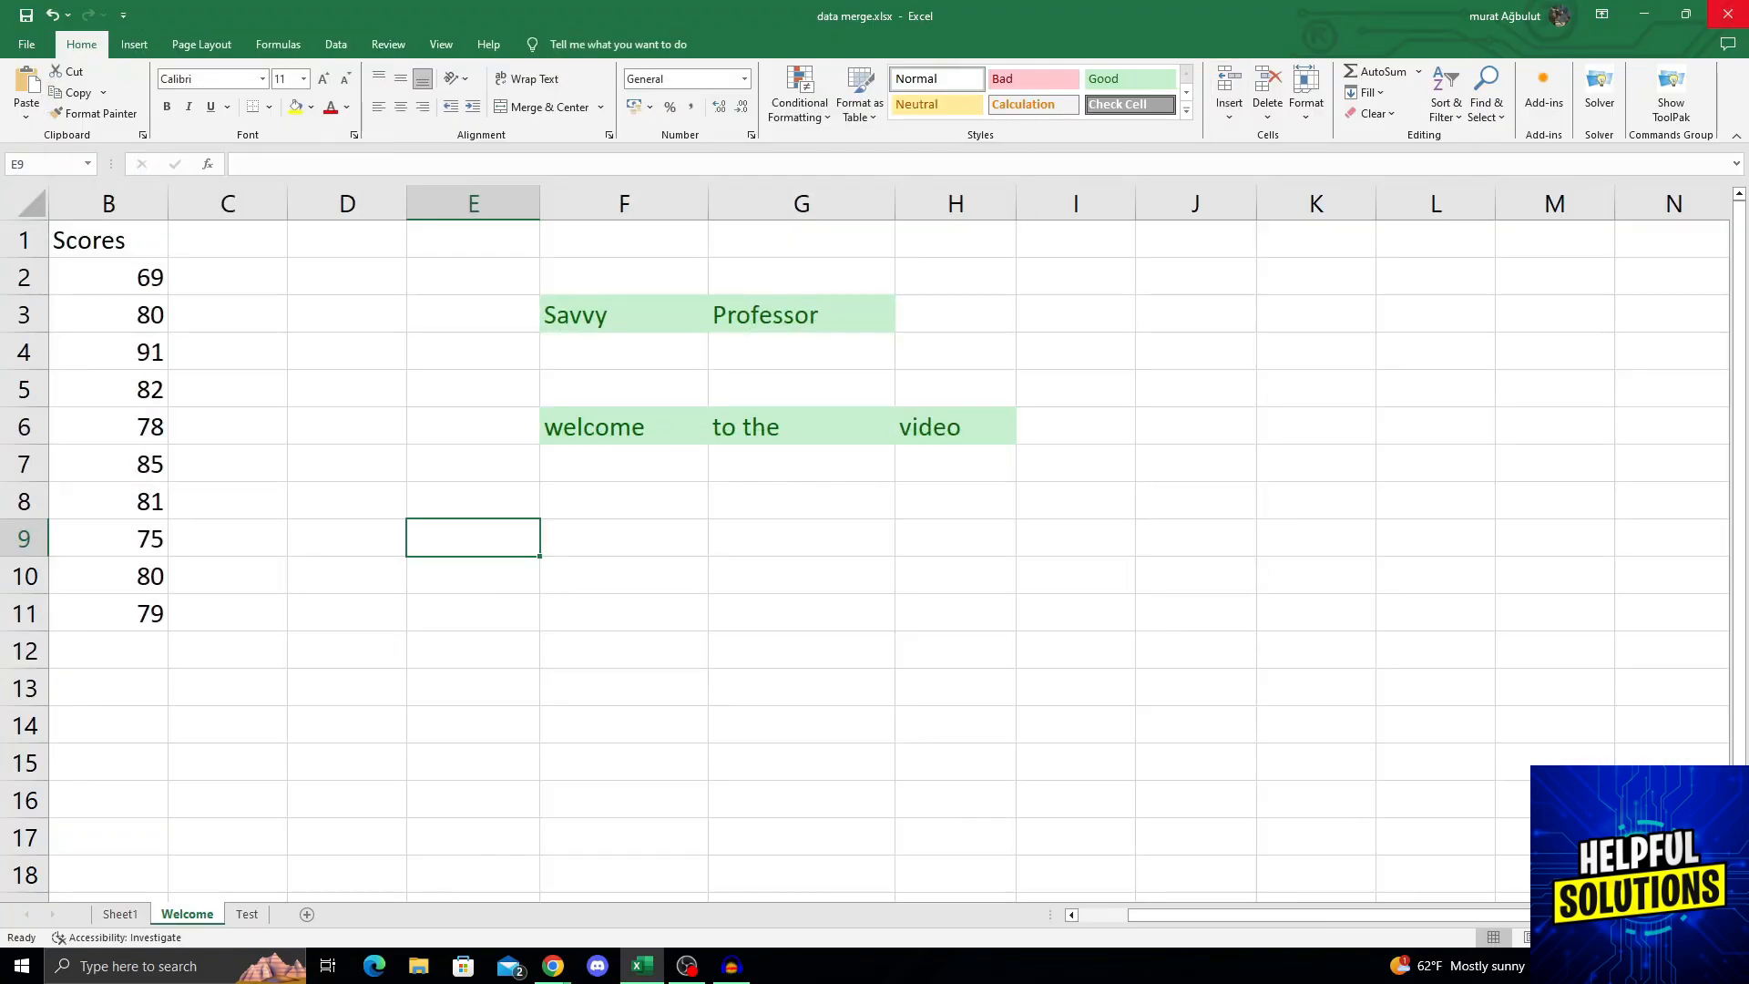
{"action": "left_click", "coordinate": [1727, 12]}
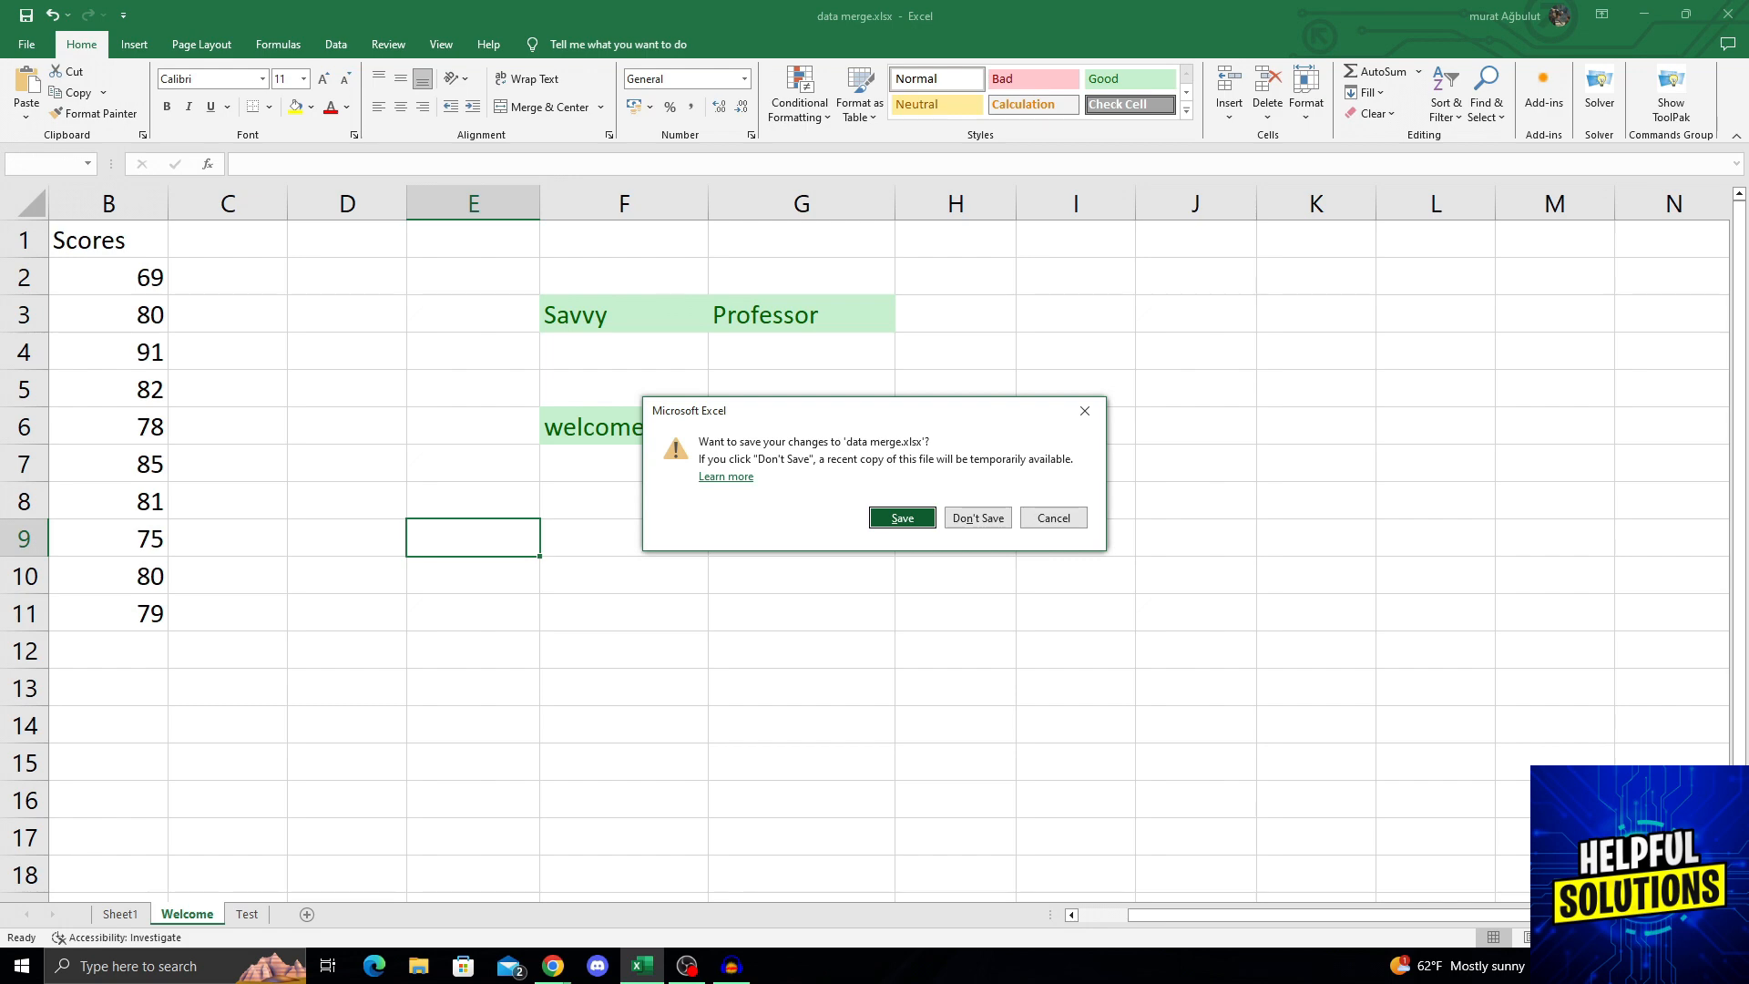
- Answer the save-changes prompt so Excel closes and the desktop shows
{"action": "left_click", "coordinate": [976, 518]}
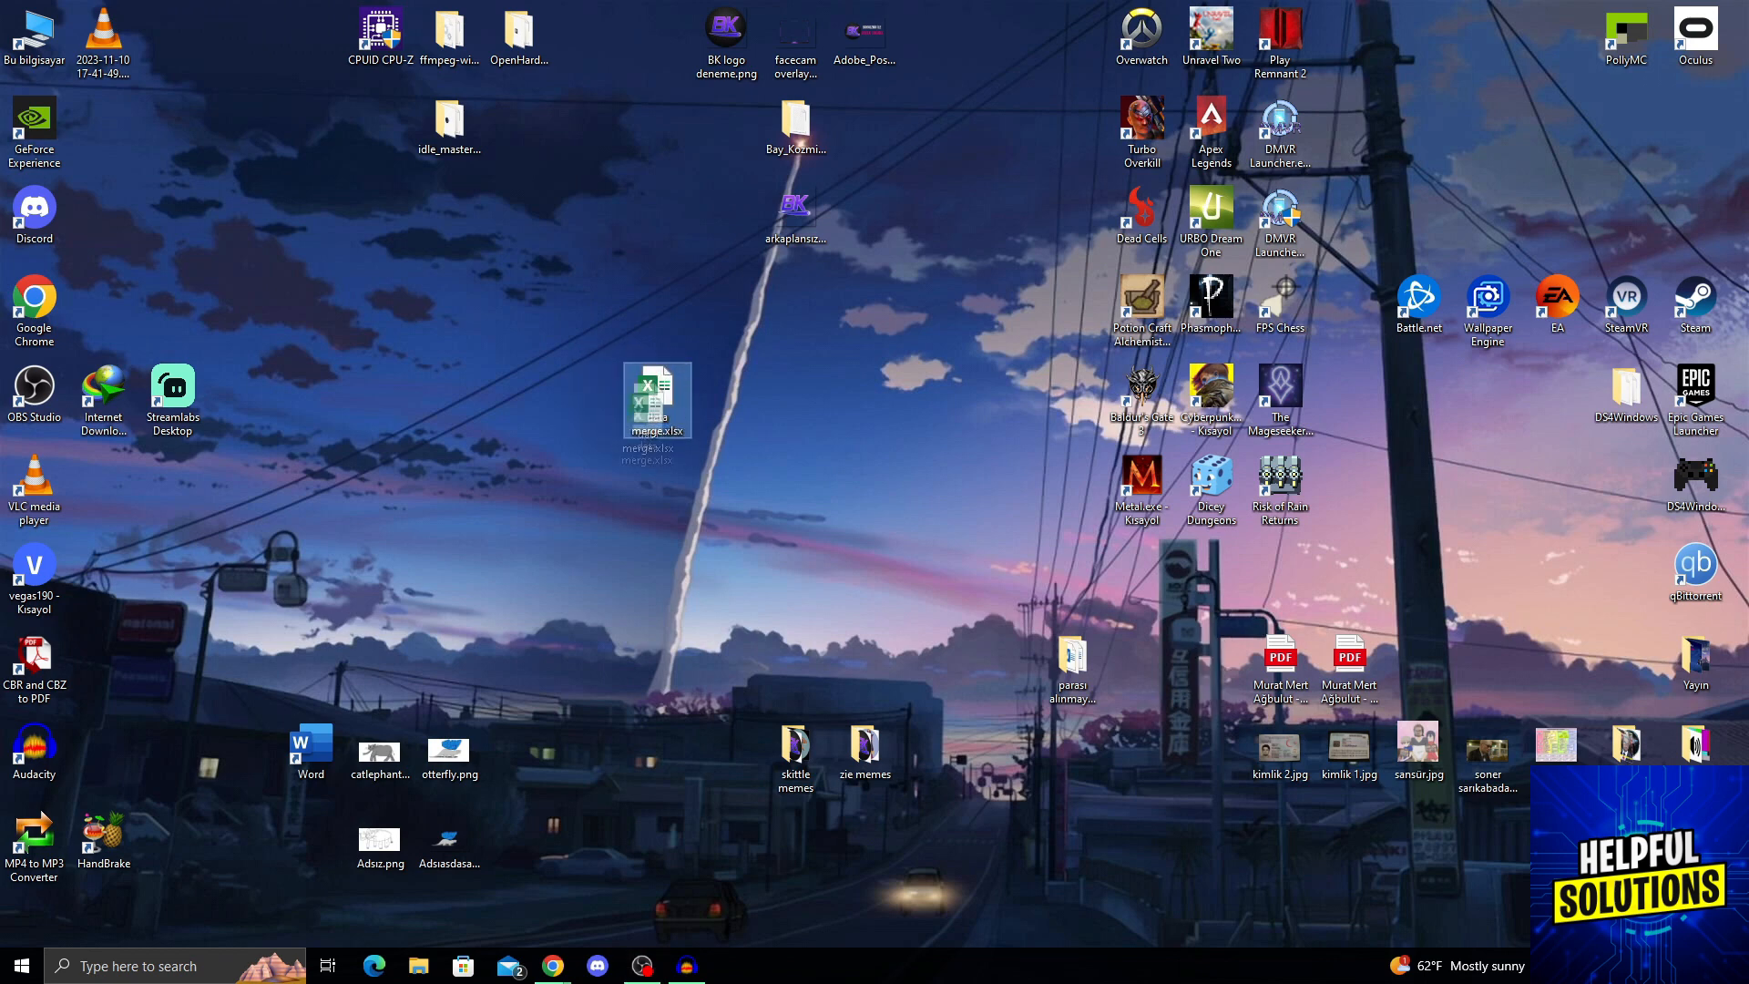
{"action": "mouse_move", "coordinate": [656, 395]}
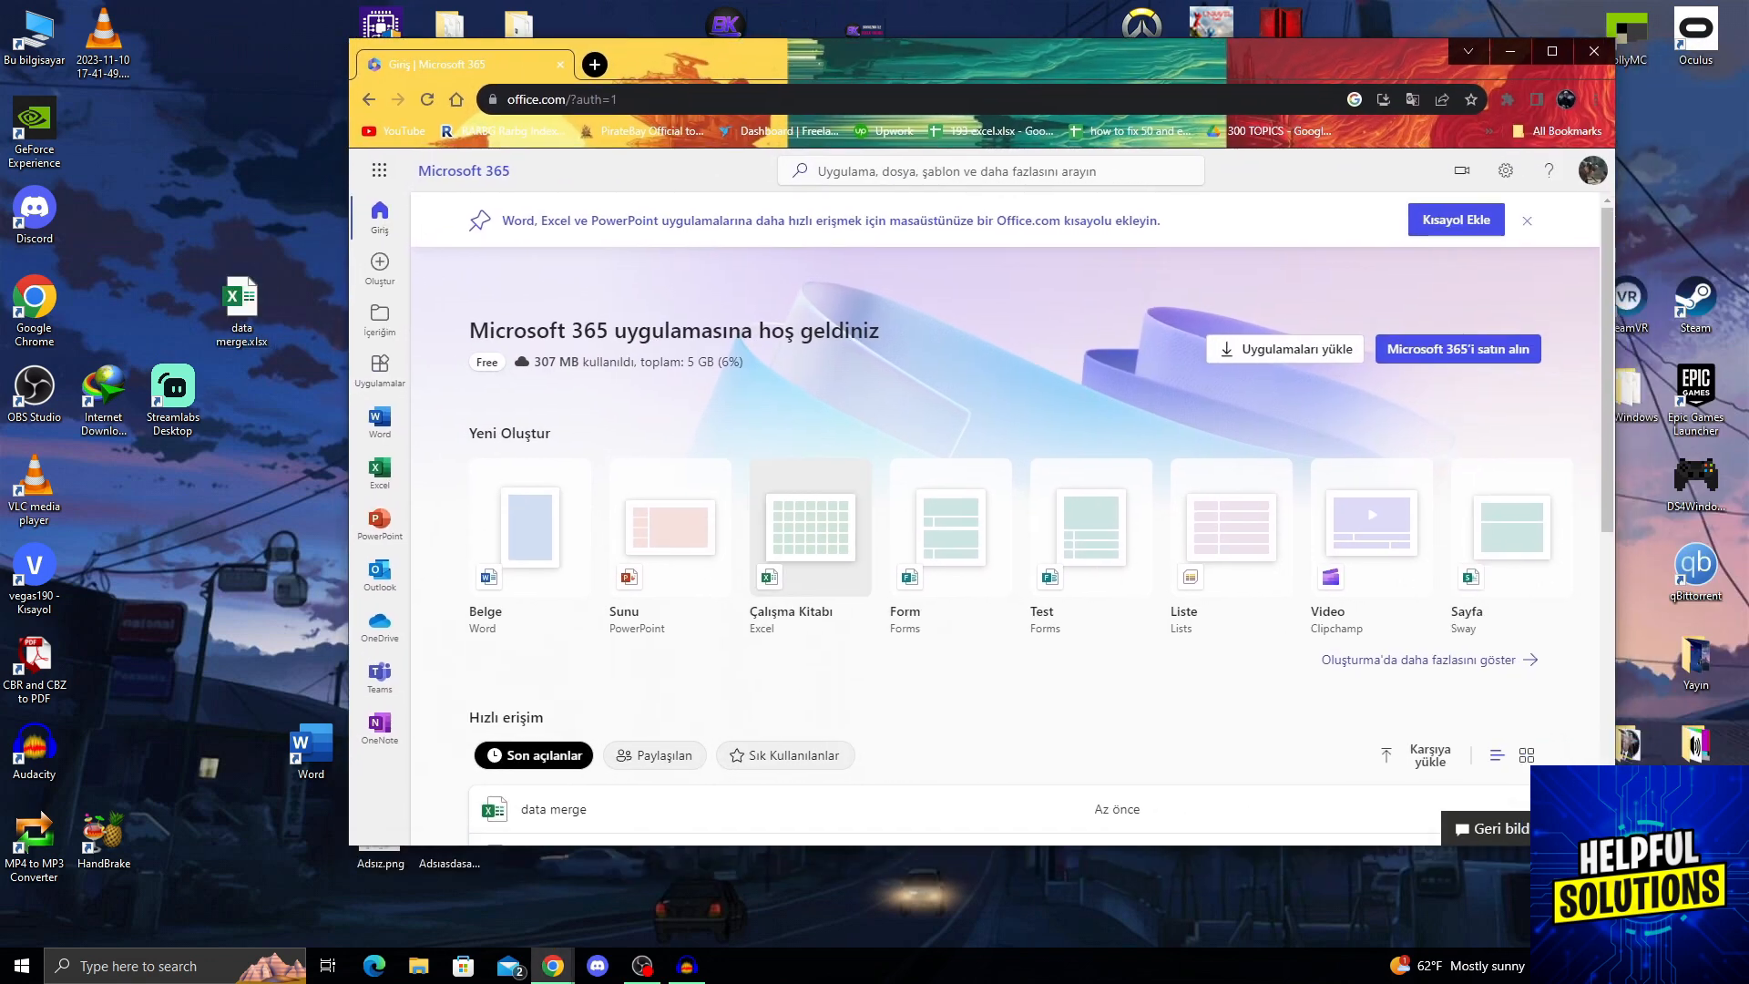
- Upload data merge.xlsx to Microsoft 365 and dismiss the upload-complete notice
{"action": "left_click", "coordinate": [1527, 221]}
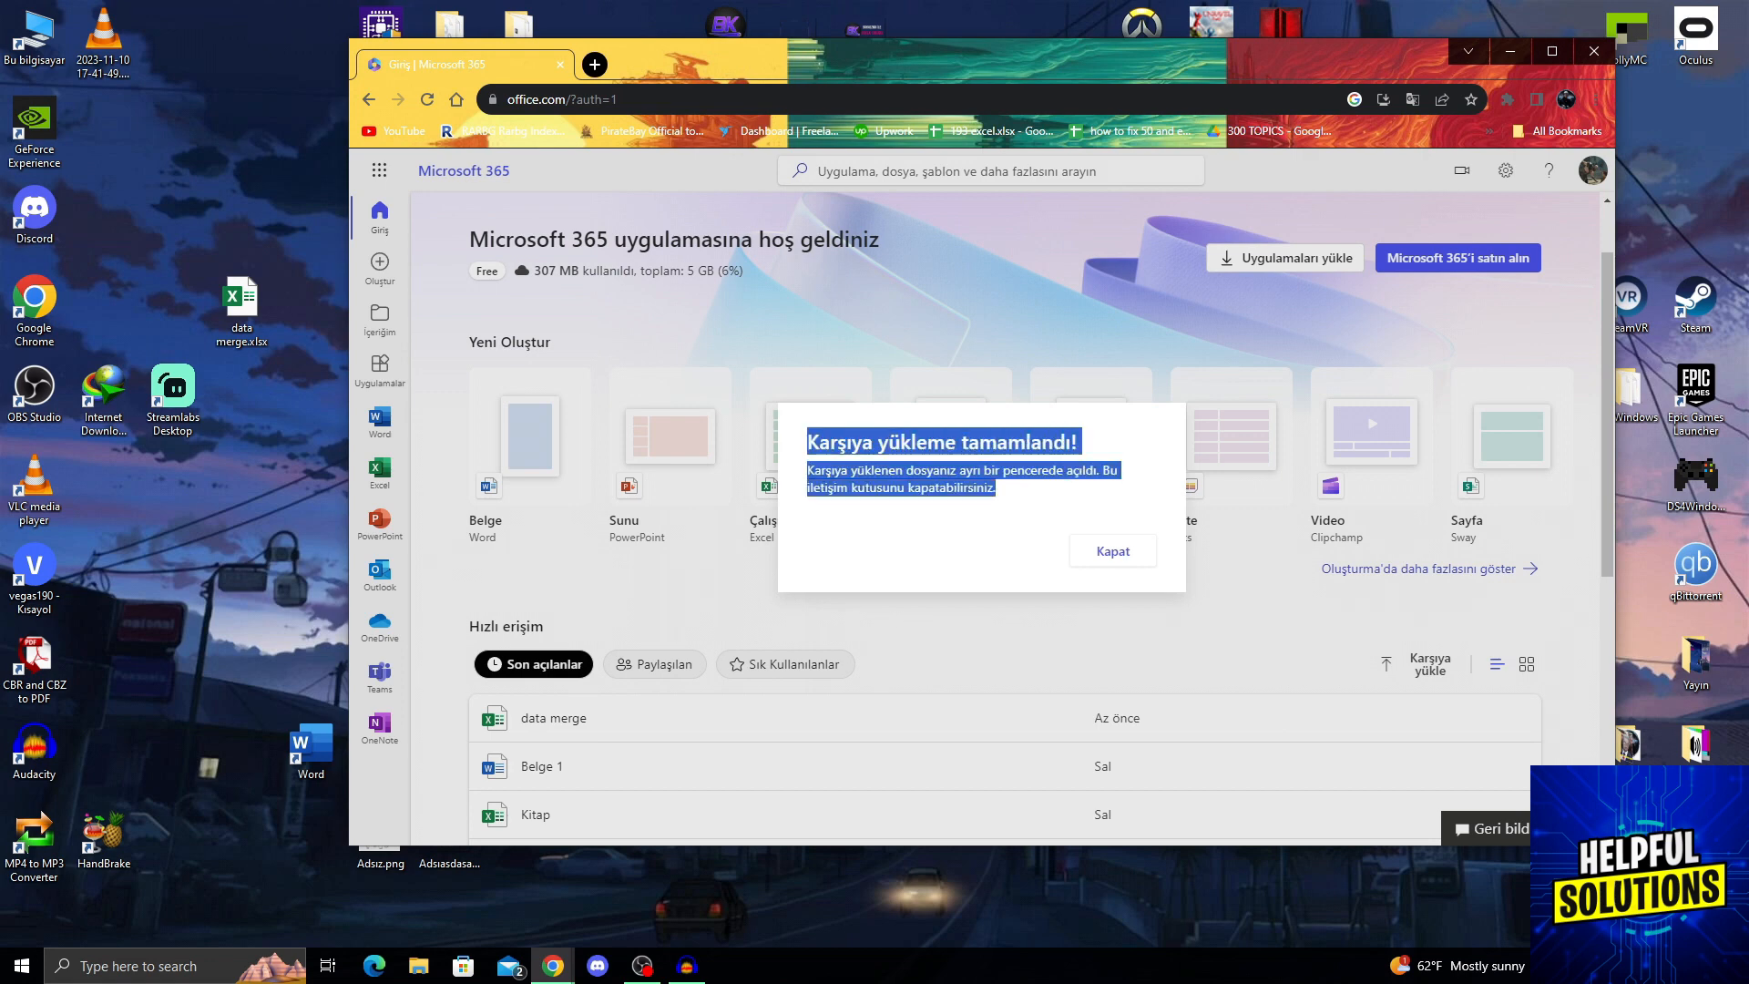
{"action": "left_click", "coordinate": [1109, 550]}
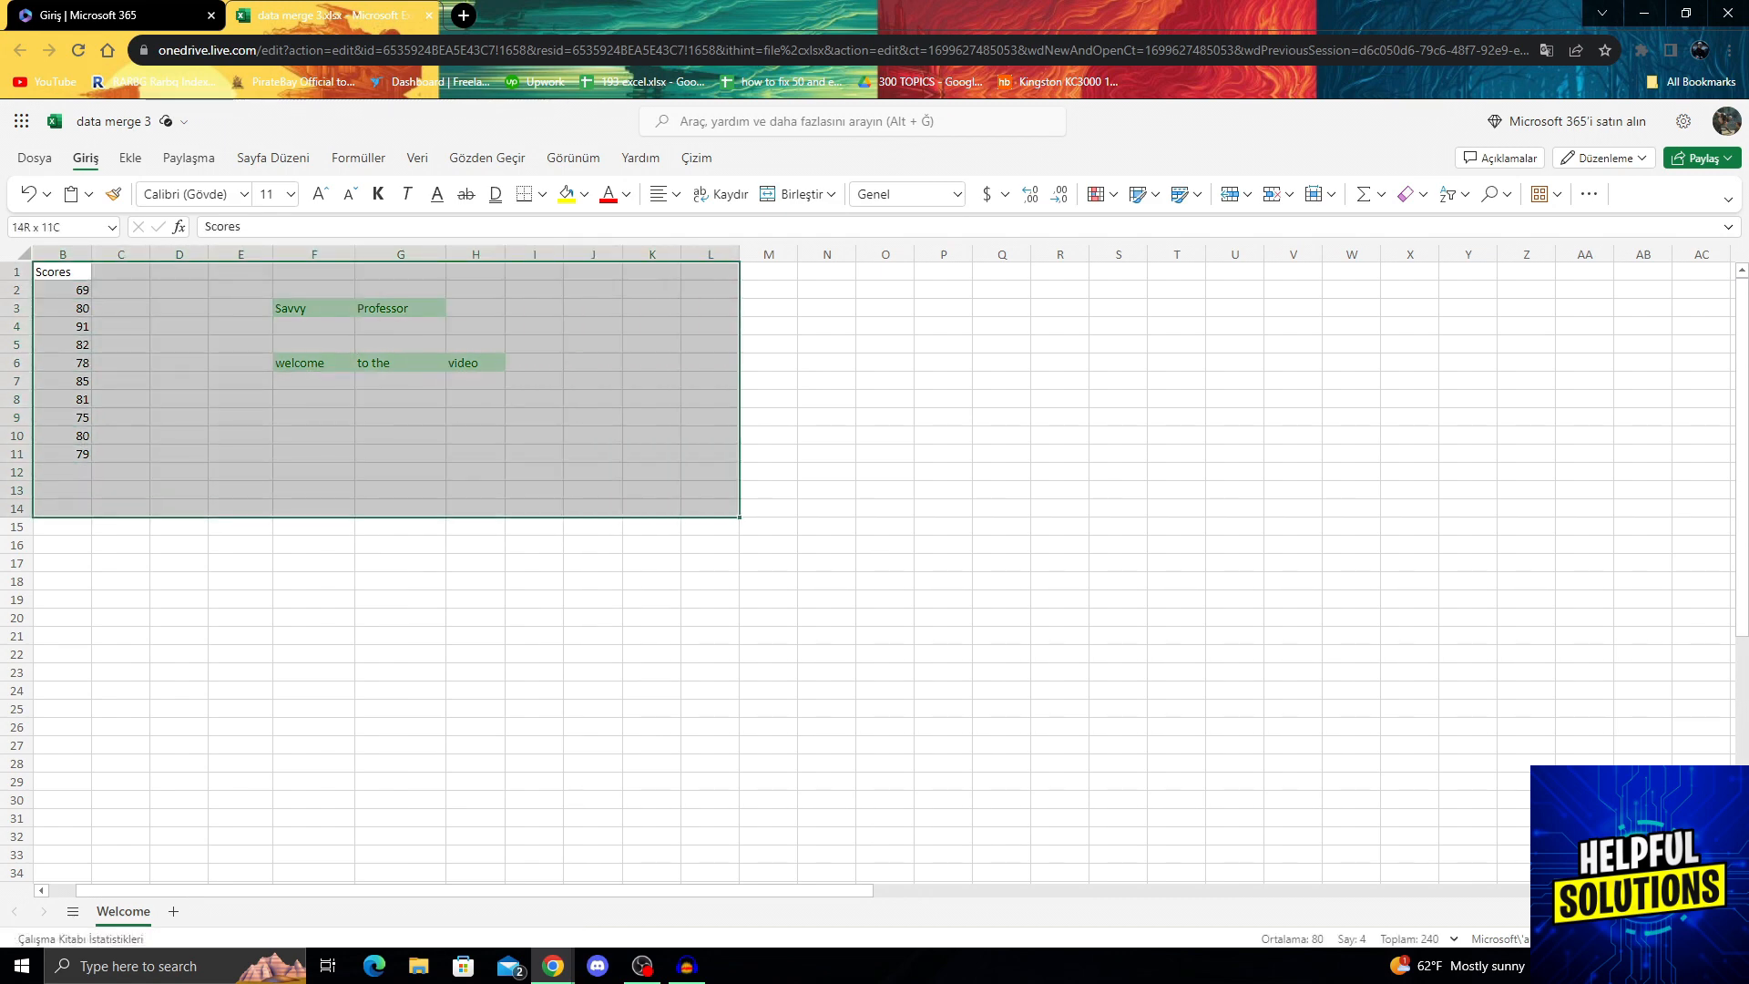
- Bring up the Microsoft 365 app launcher to reach the Excel start page
{"action": "left_click", "coordinate": [62, 272]}
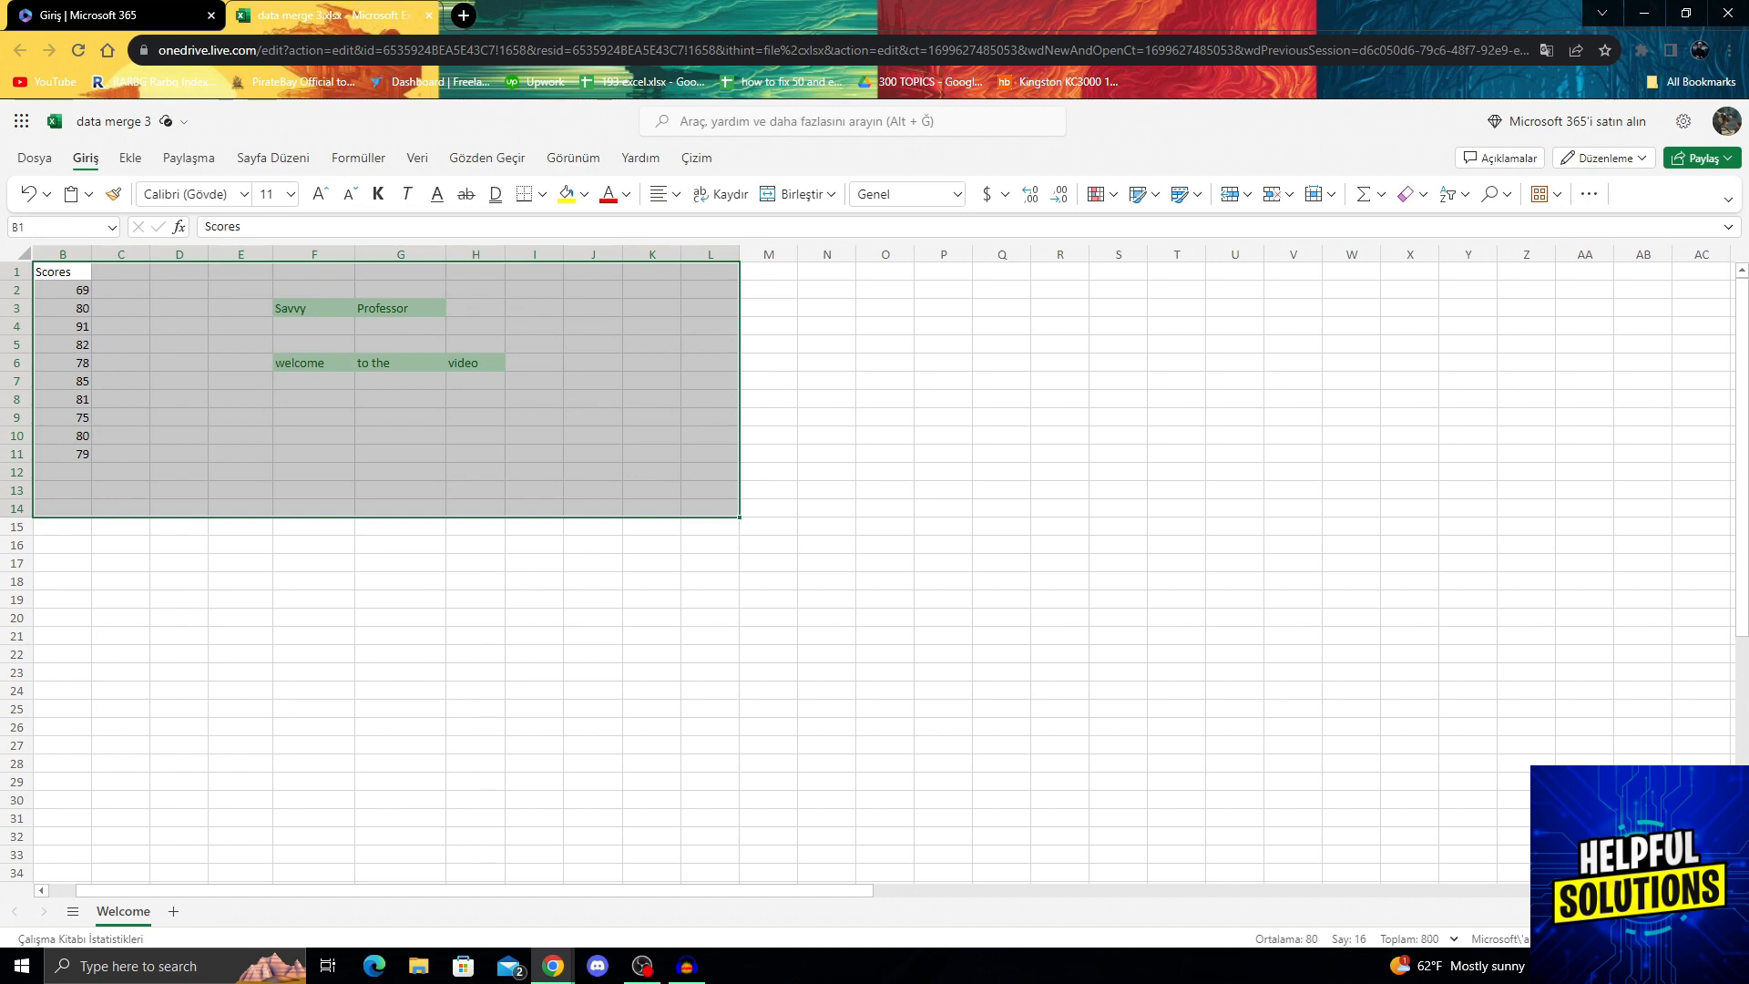
{"action": "left_click", "coordinate": [20, 120]}
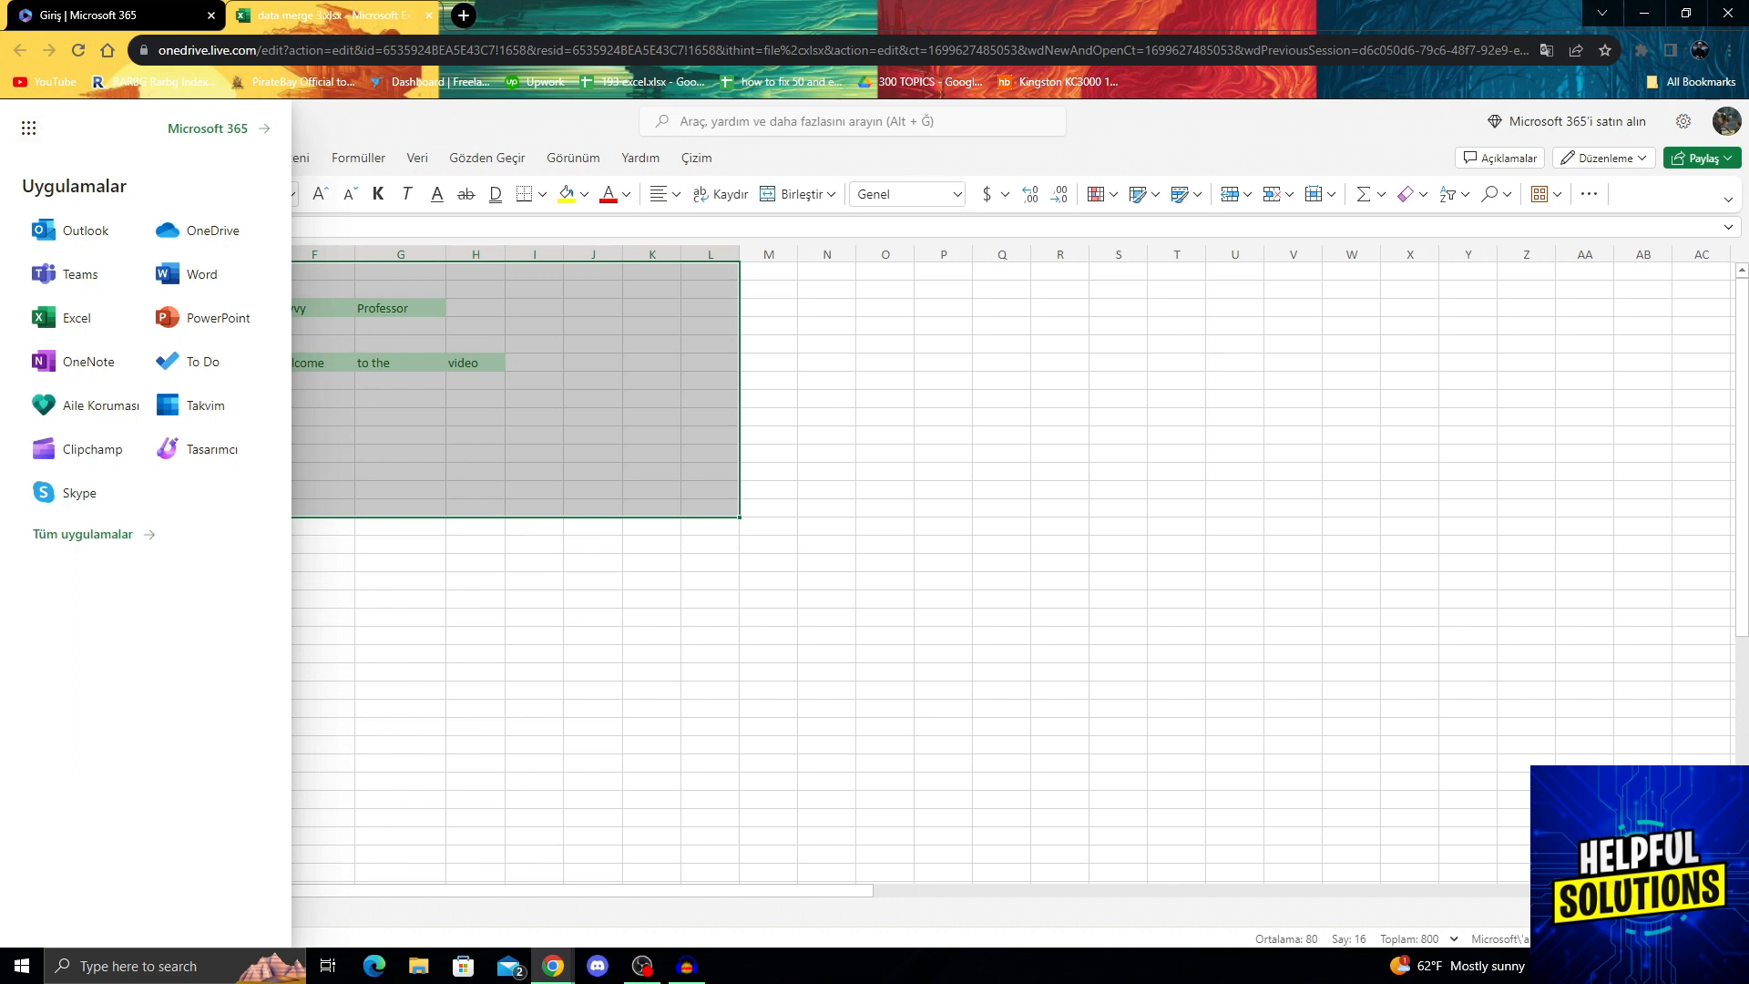
{"action": "mouse_move", "coordinate": [77, 317]}
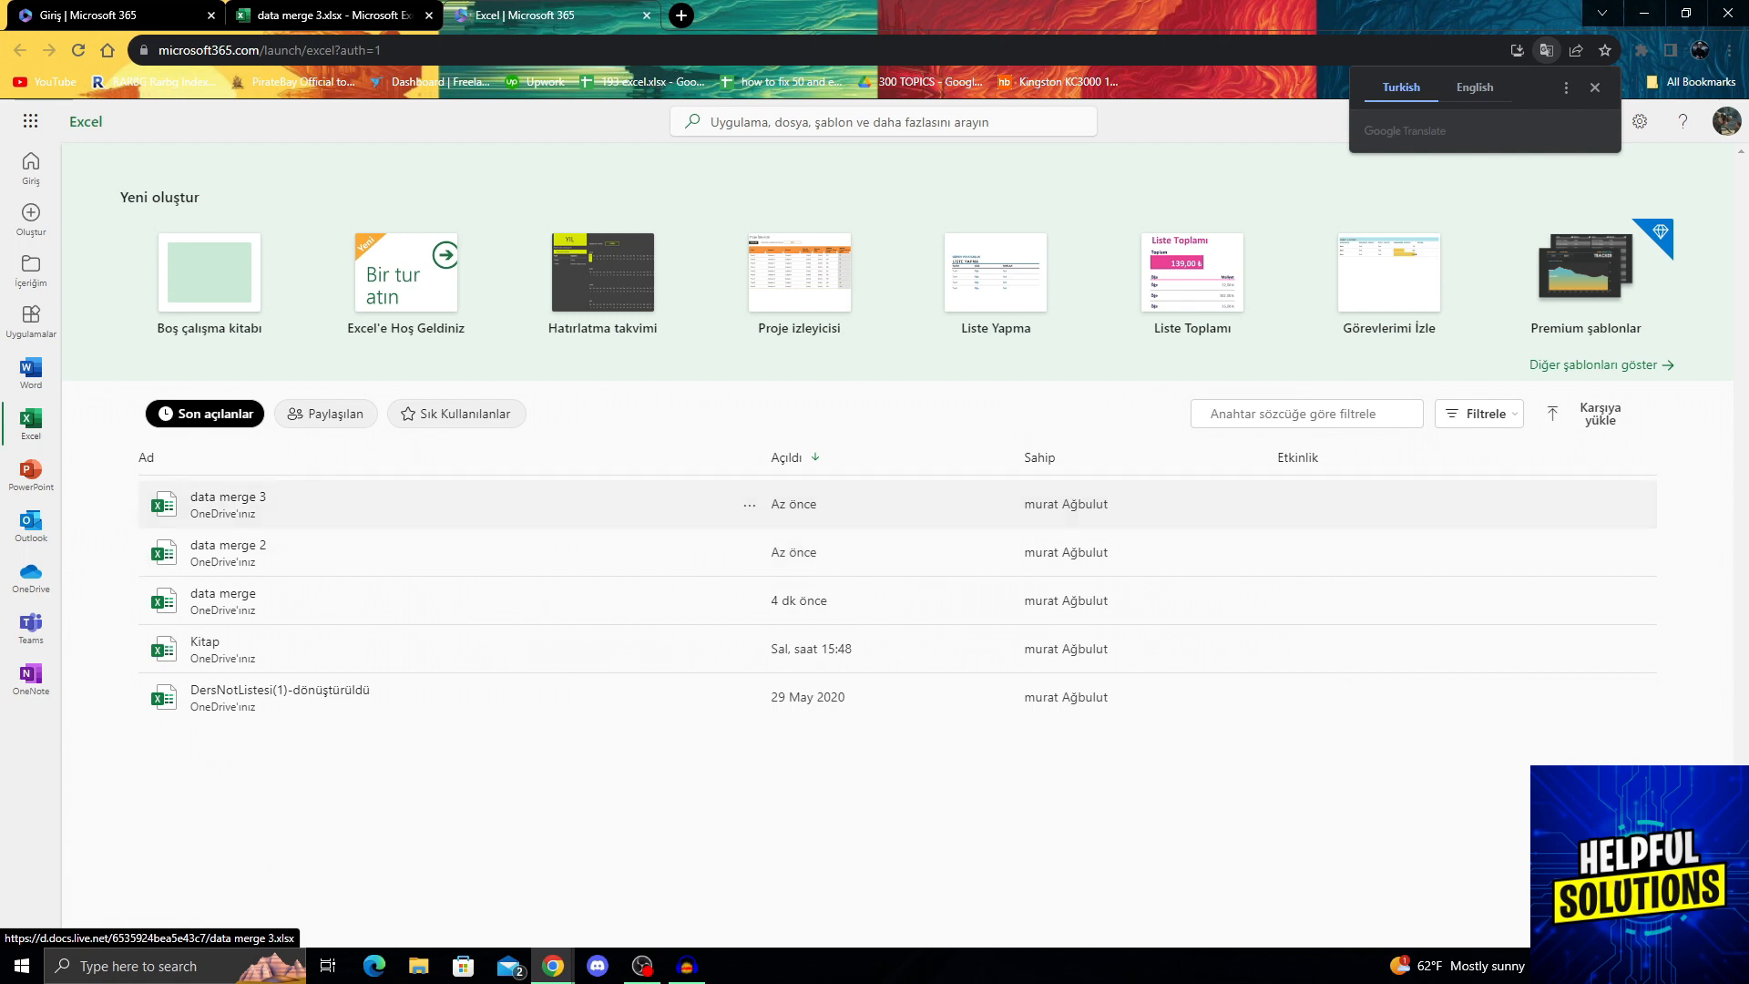
- Dismiss the translate popup and reopen data merge 3 from the recent workbooks list
{"action": "left_click", "coordinate": [1594, 87]}
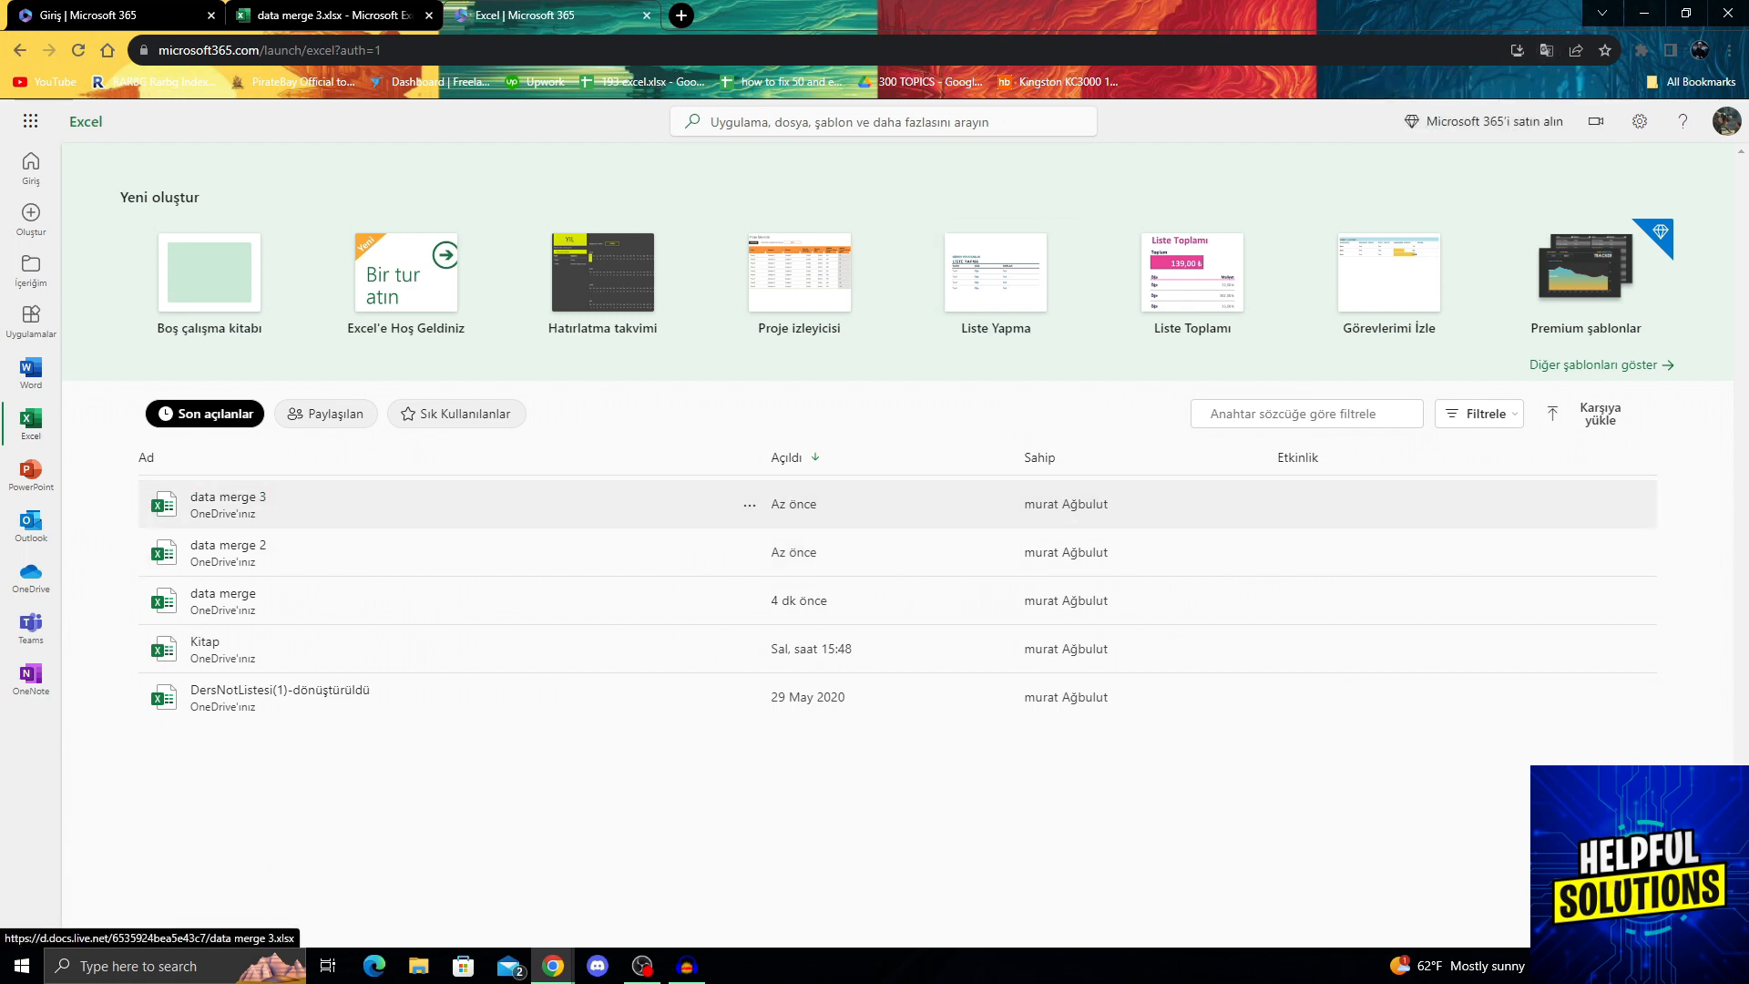
{"action": "left_click", "coordinate": [228, 496]}
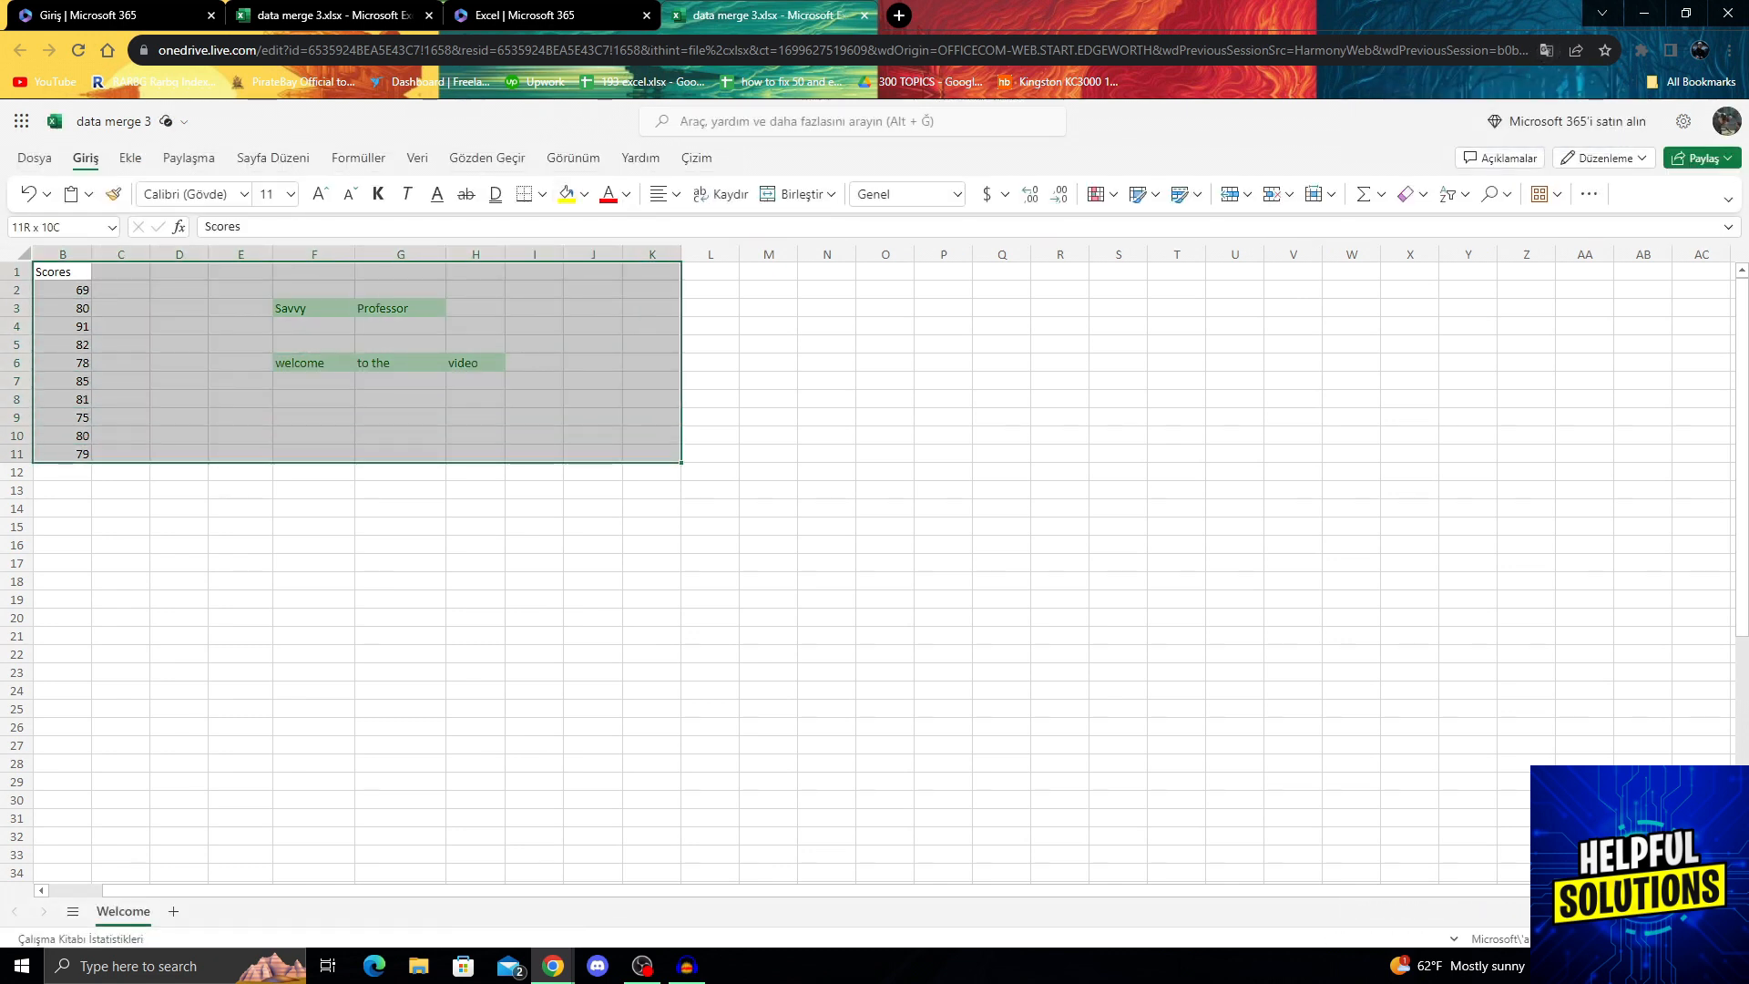
{"action": "left_click", "coordinate": [653, 727]}
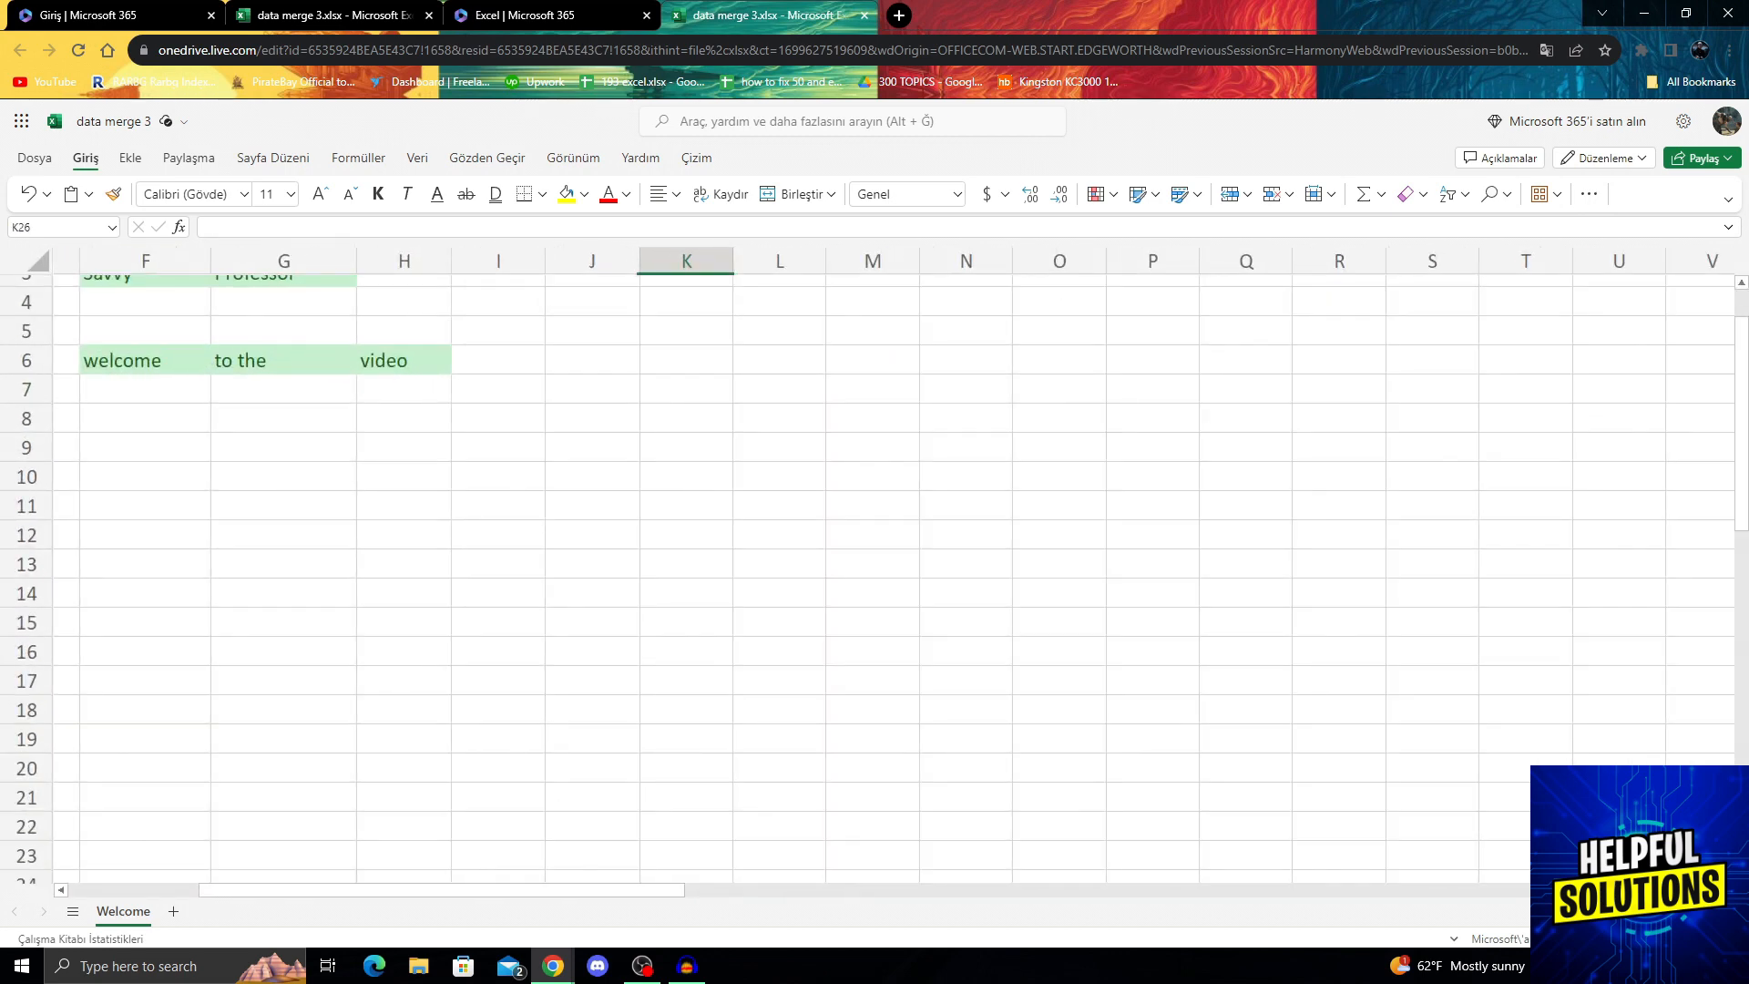
{"action": "scroll", "scroll_direction": "left", "scroll_amount": 3}
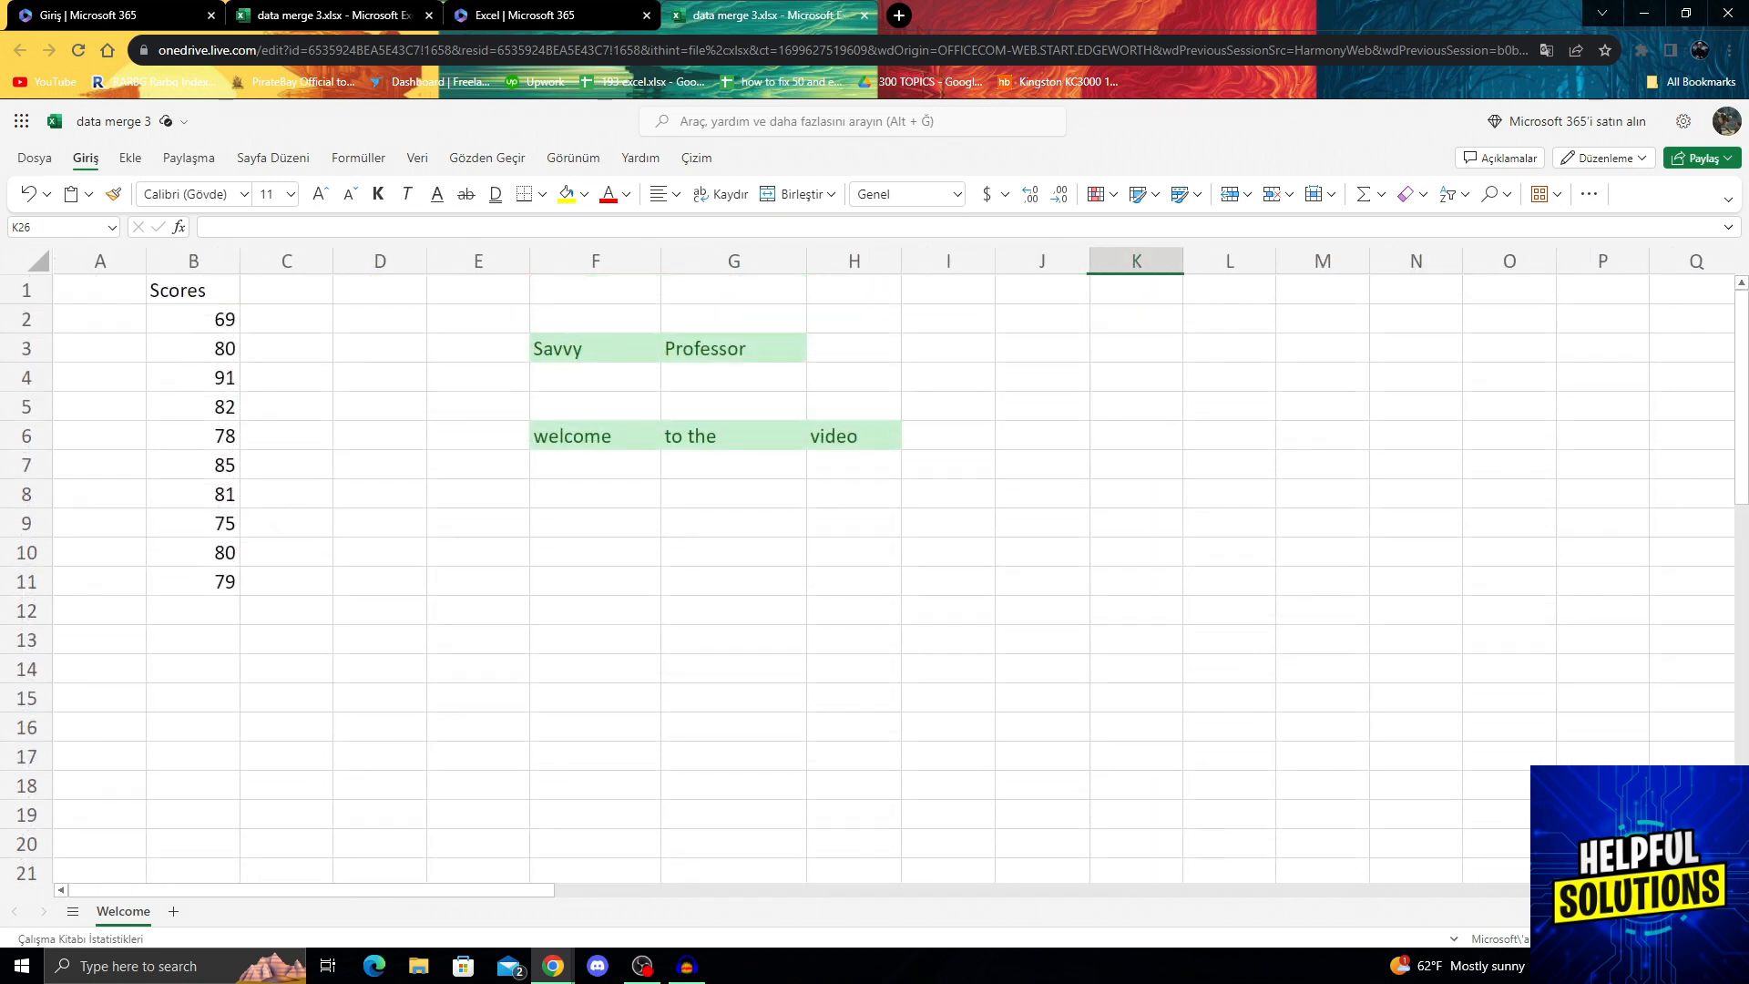